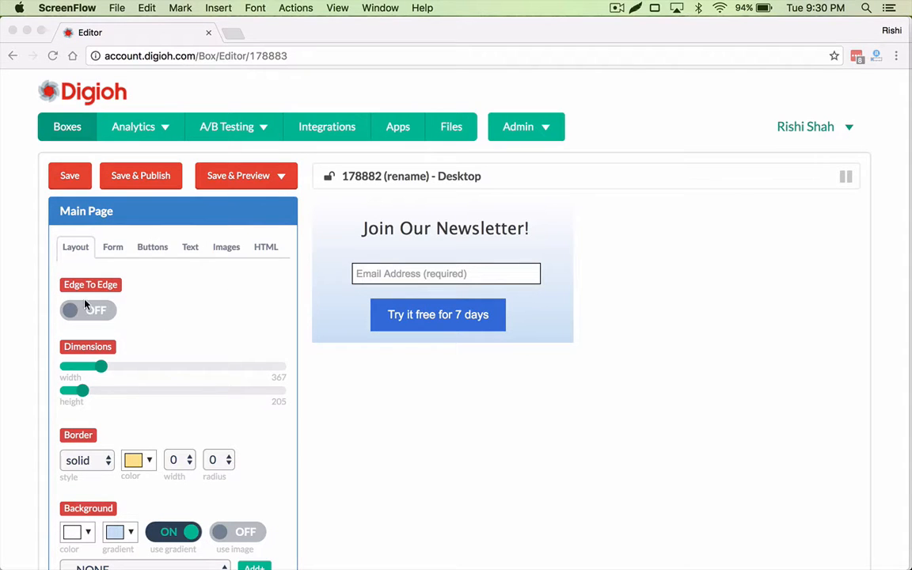
- Turn on Edge To Edge in the Main Page layout and preview the box on a blank site
scroll("down", 3)
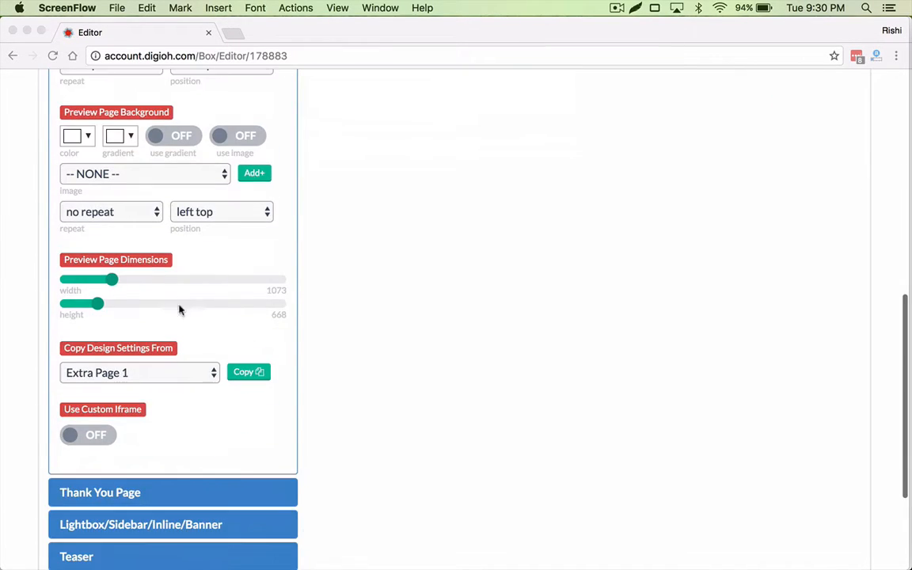
scroll("down", 3)
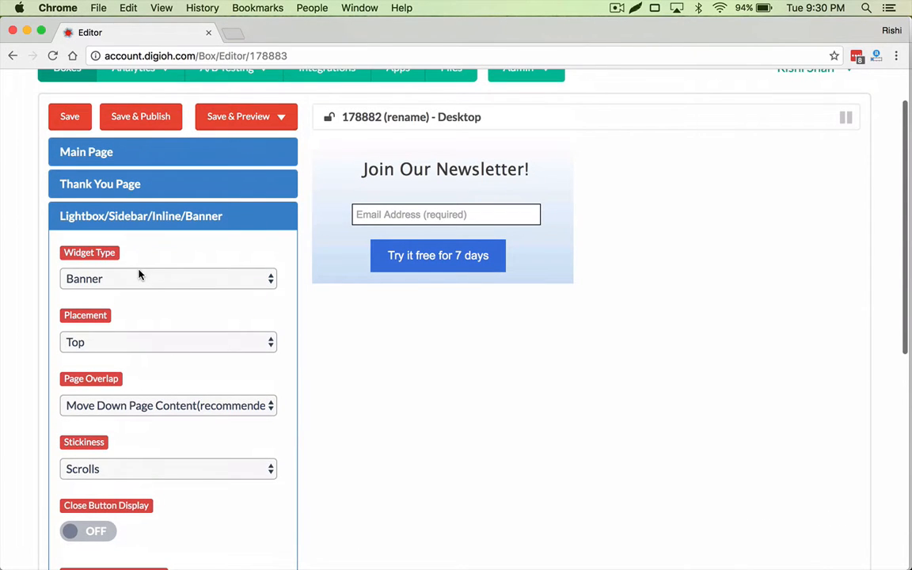
mouse_move(131, 278)
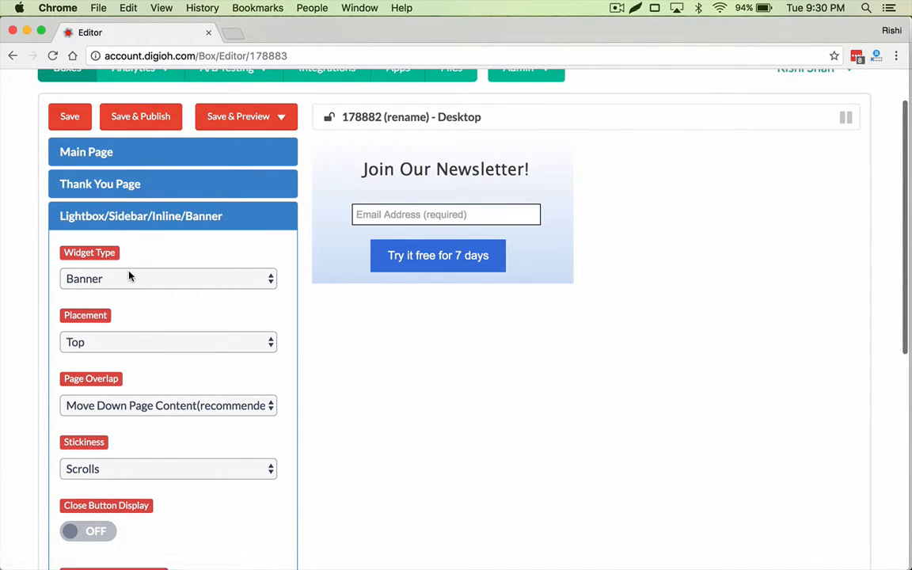
left_click(168, 277)
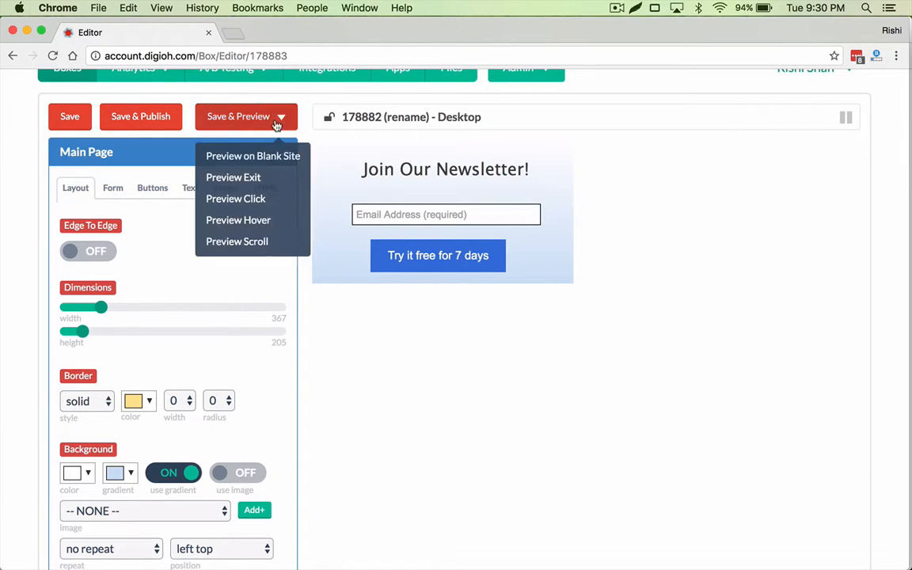
left_click(252, 155)
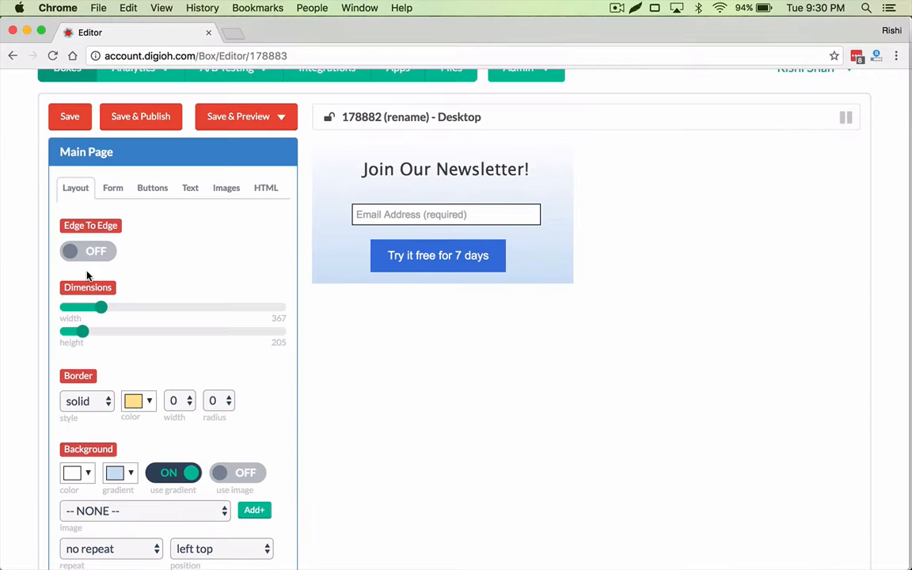
left_click(245, 117)
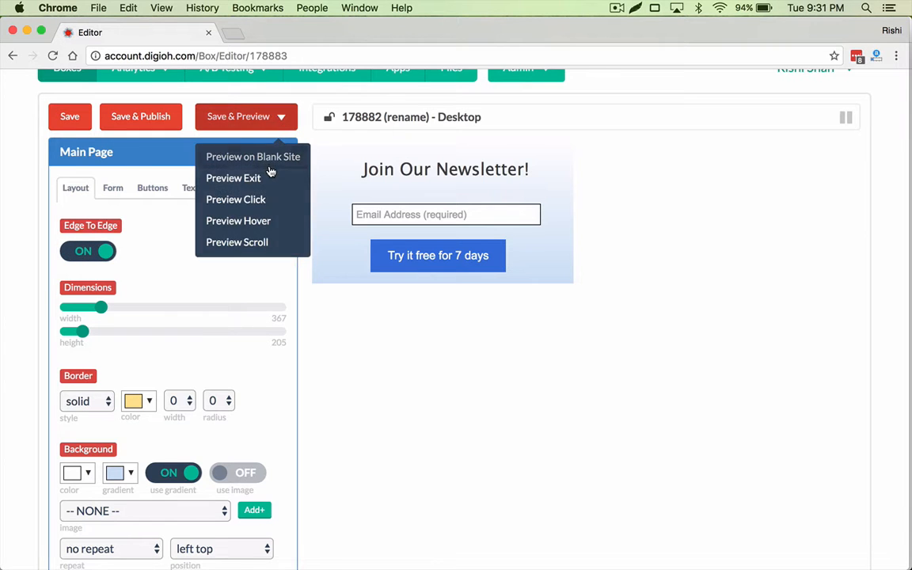
left_click(253, 156)
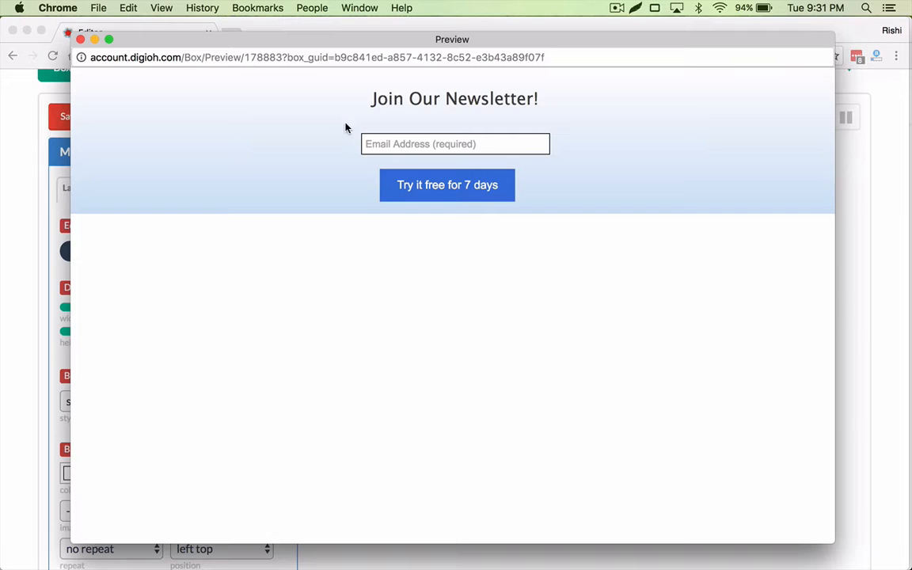
mouse_move(637, 199)
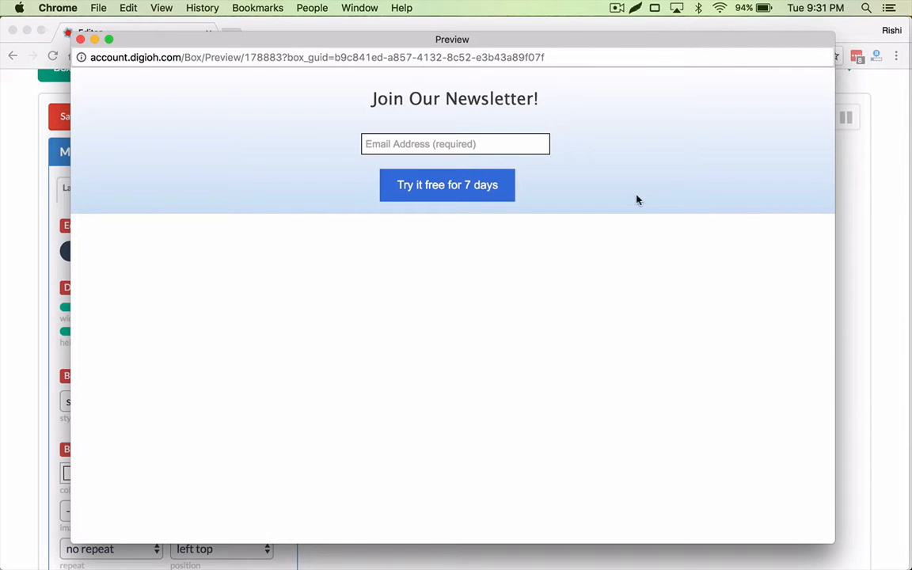
mouse_move(358, 98)
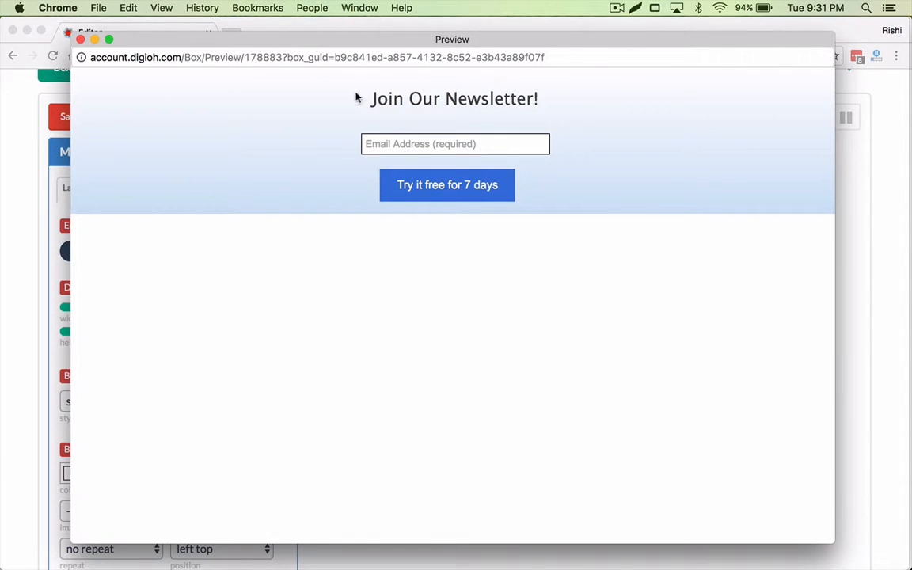
mouse_move(688, 190)
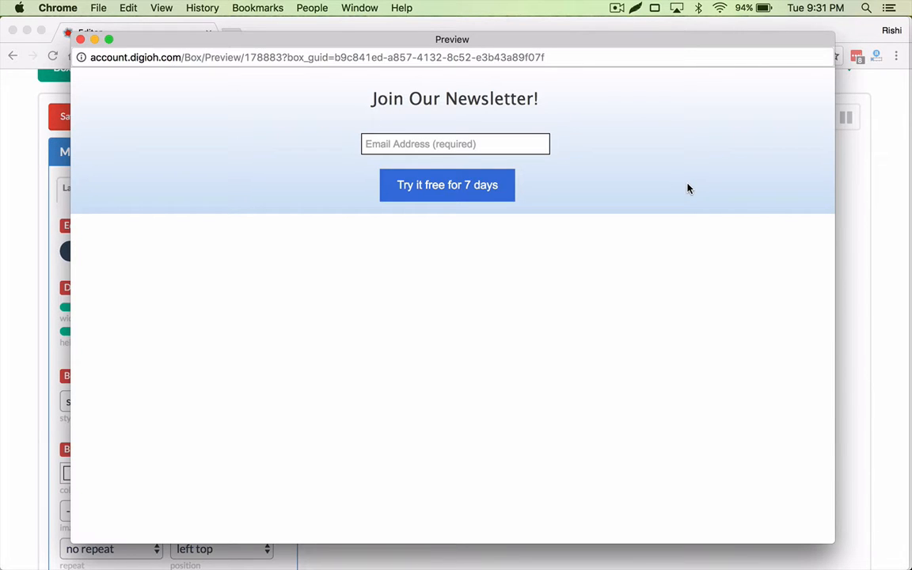
mouse_move(196, 171)
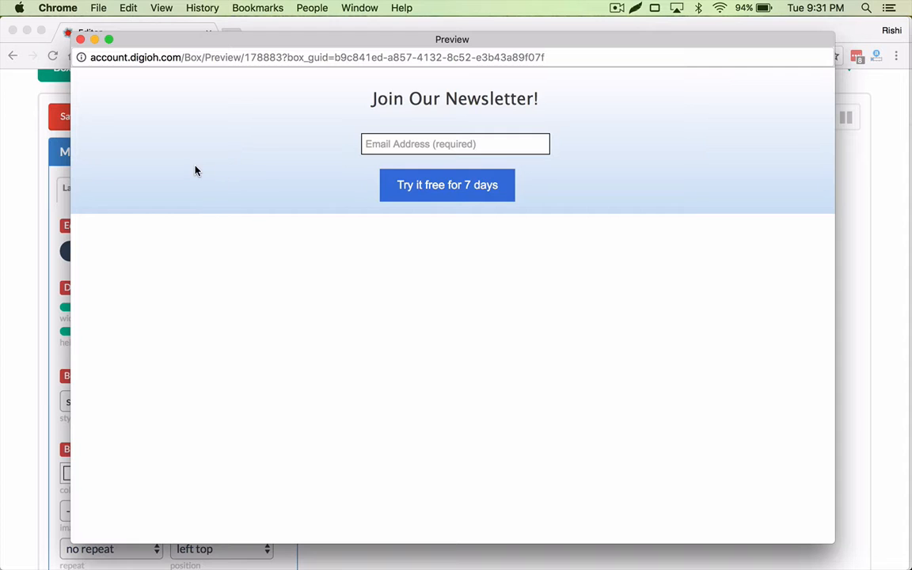
mouse_move(663, 214)
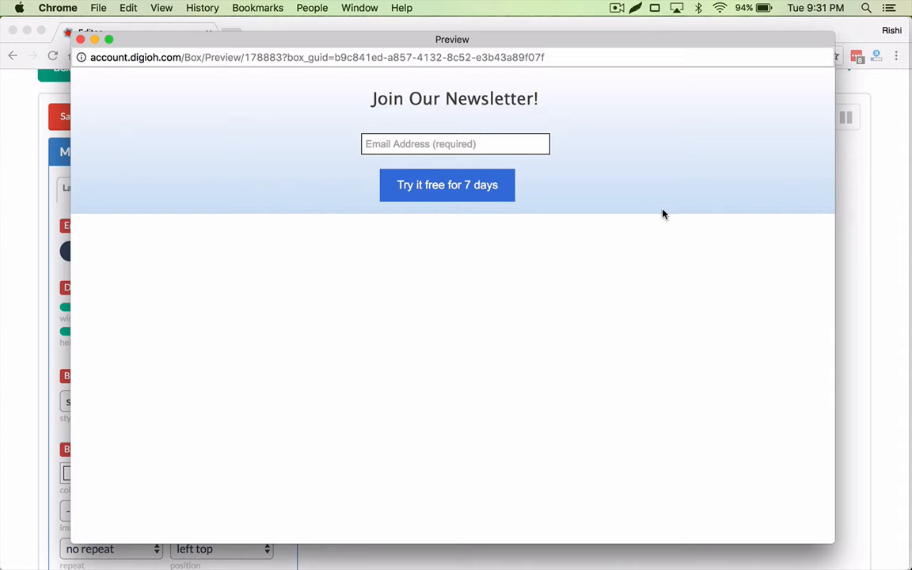
- Close the preview and change the Widget Type dropdown to Inline
left_click(88, 38)
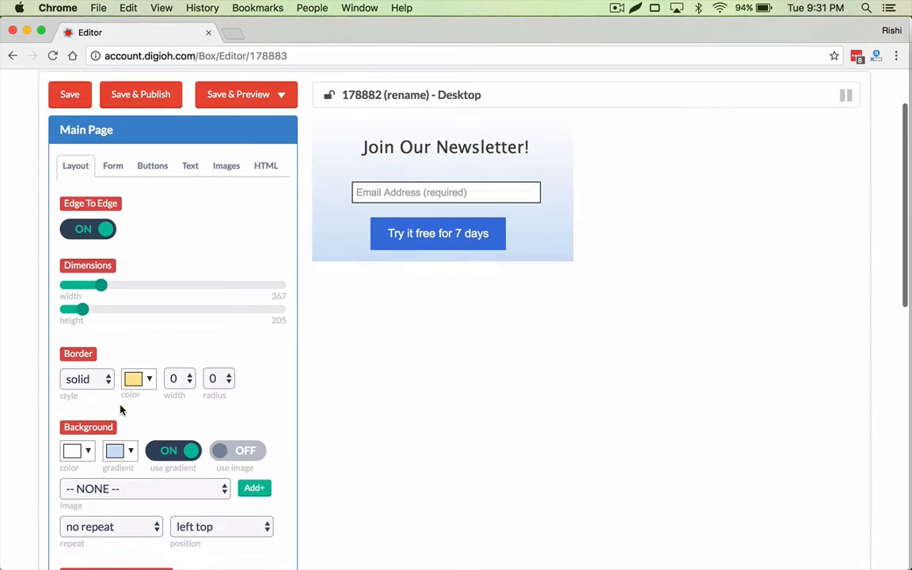
scroll("down", 3)
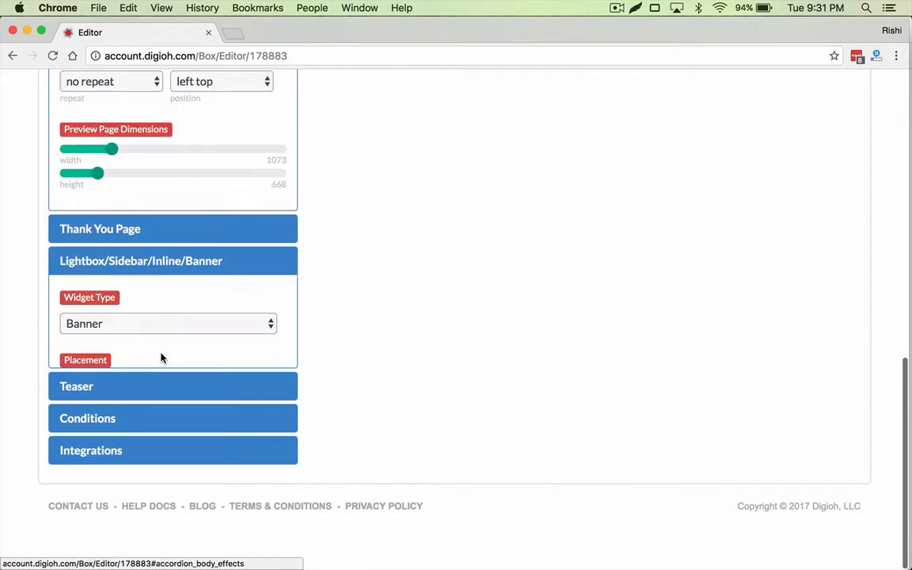
left_click(168, 323)
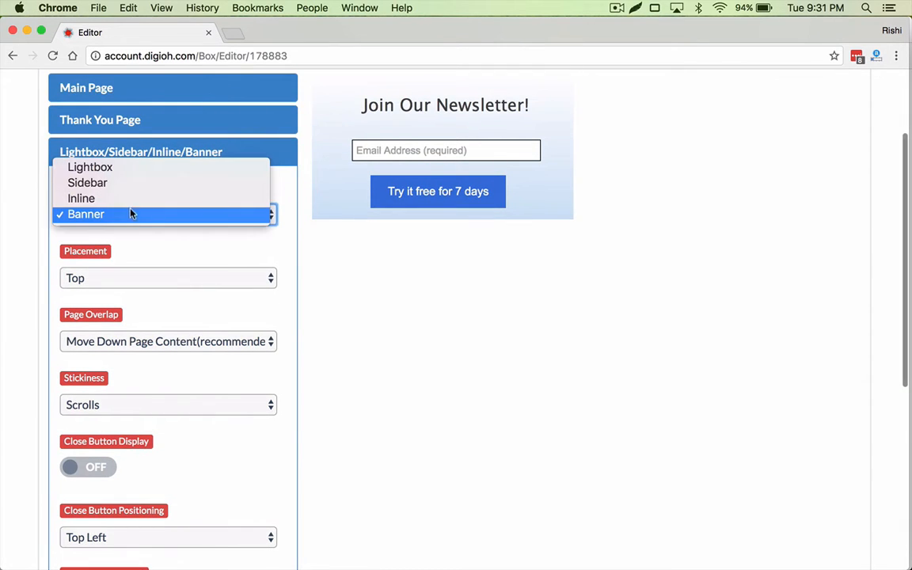
left_click(81, 198)
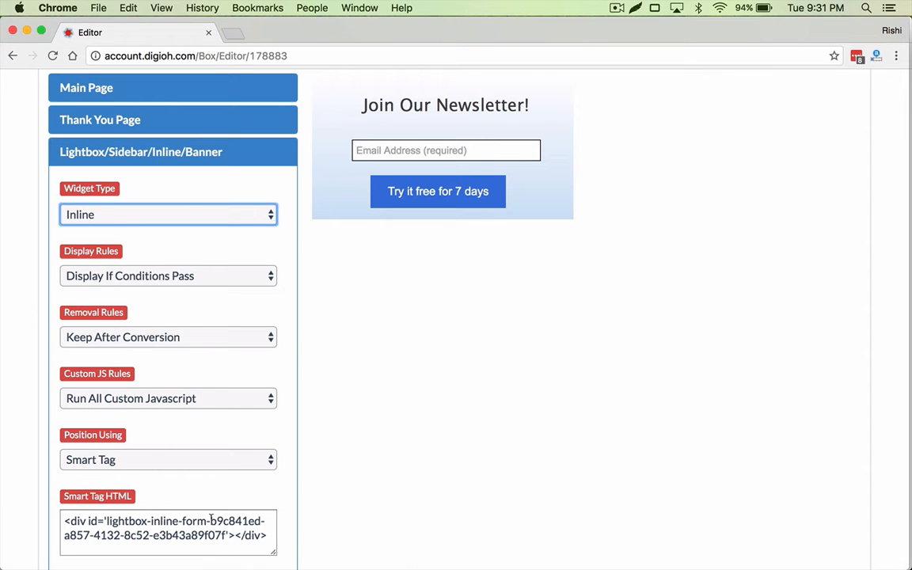
left_click(168, 215)
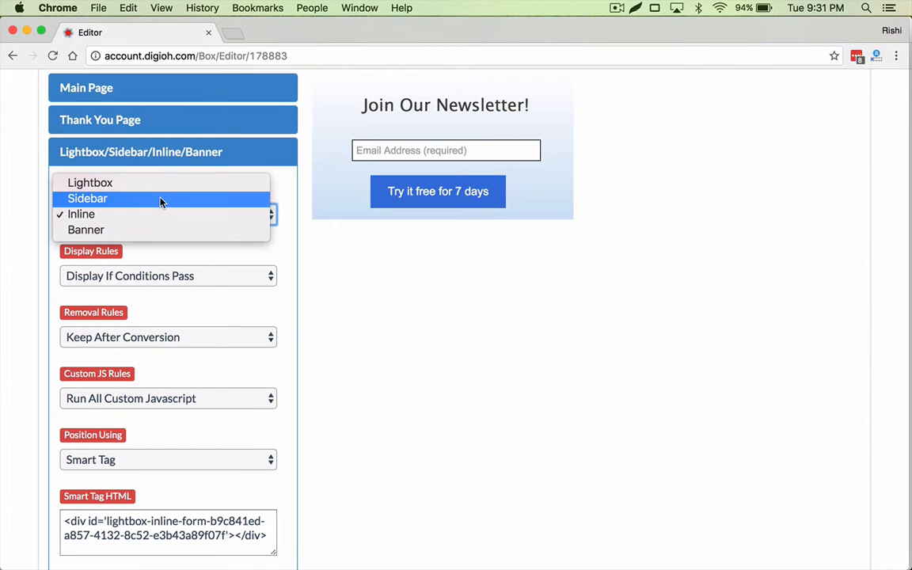
mouse_move(156, 189)
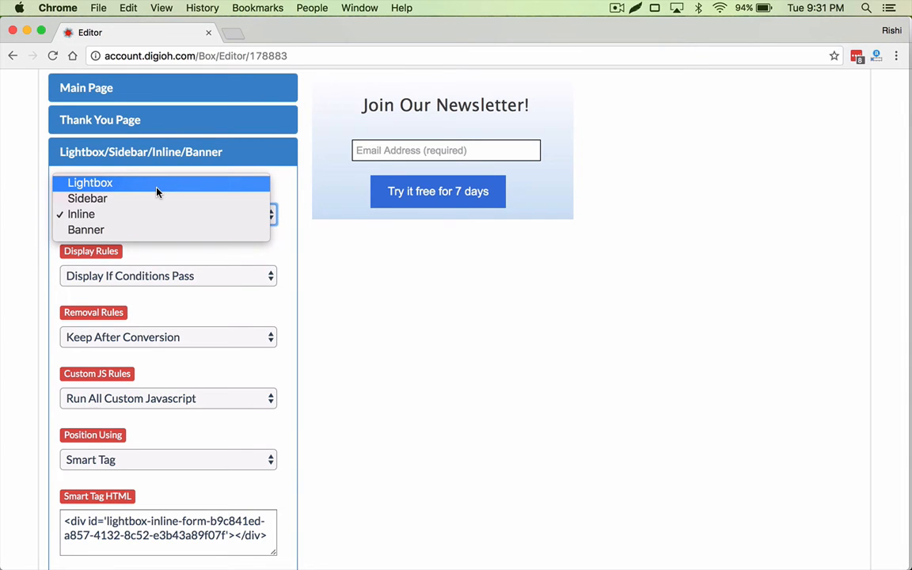
mouse_move(152, 214)
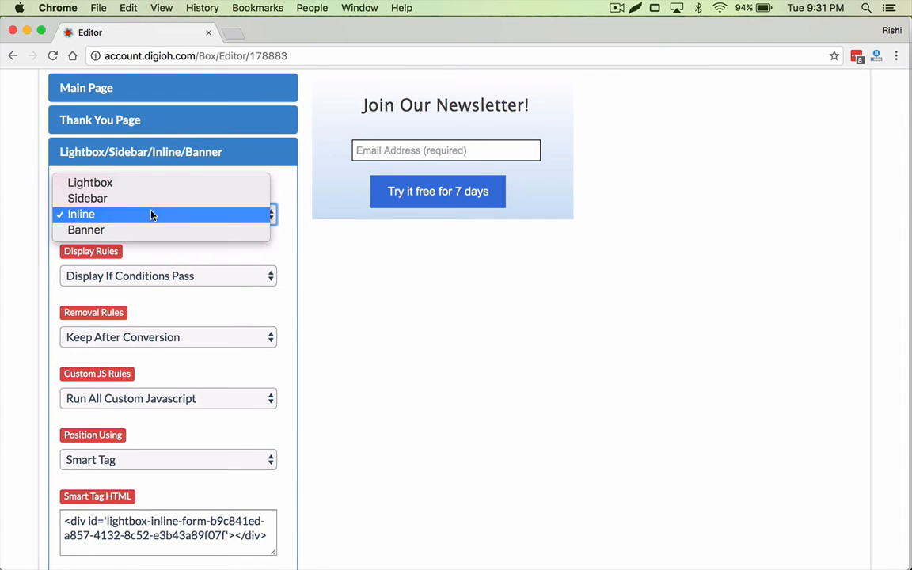